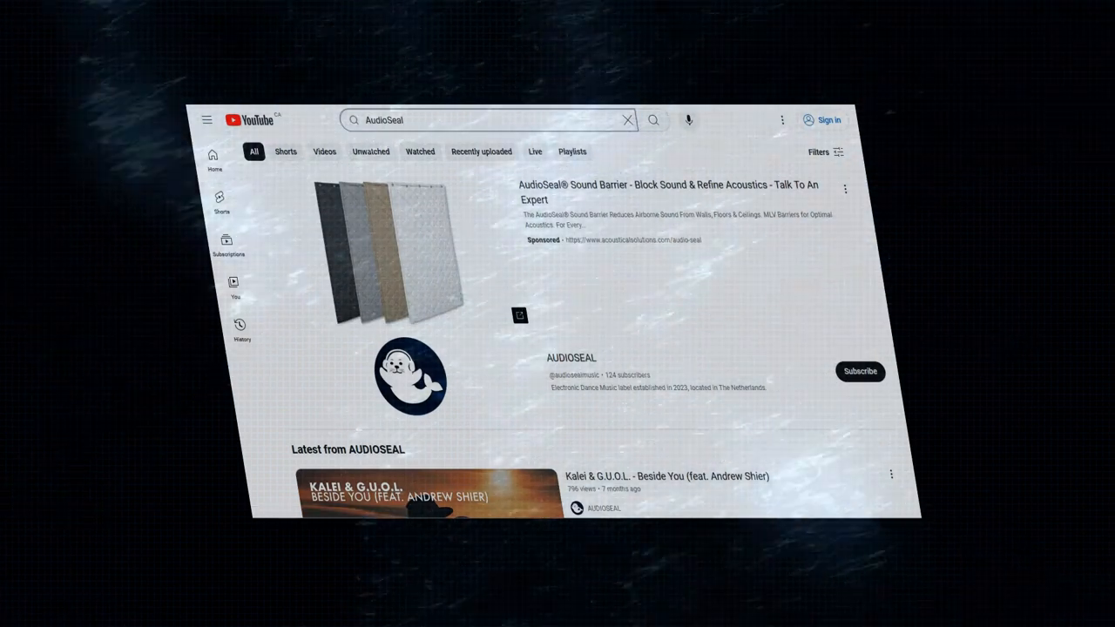
scroll(down, 3)
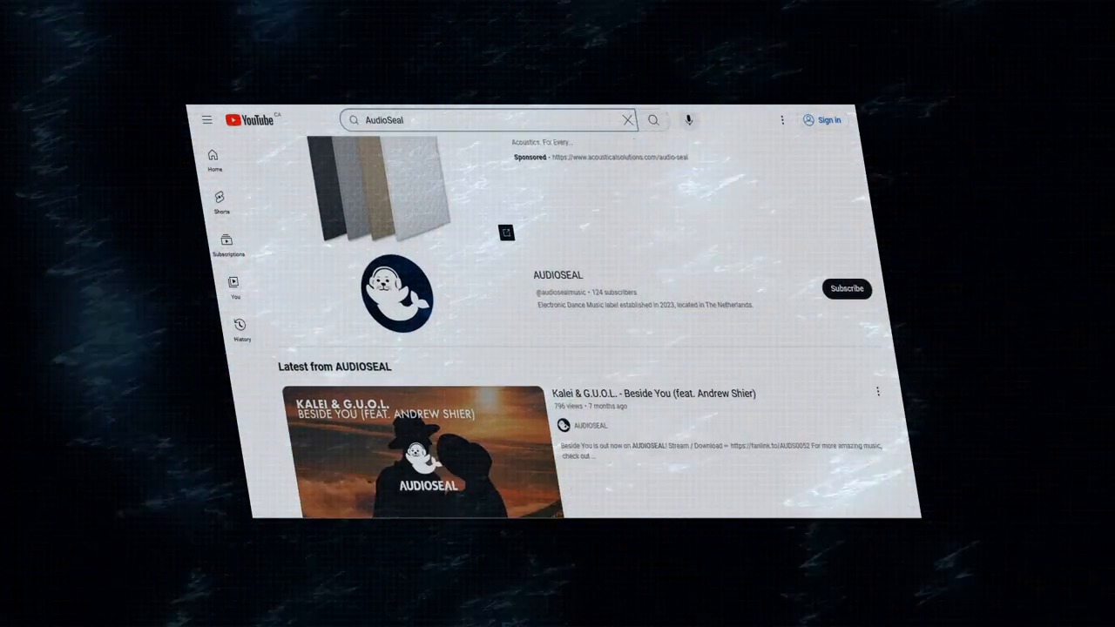
scroll(down, 3)
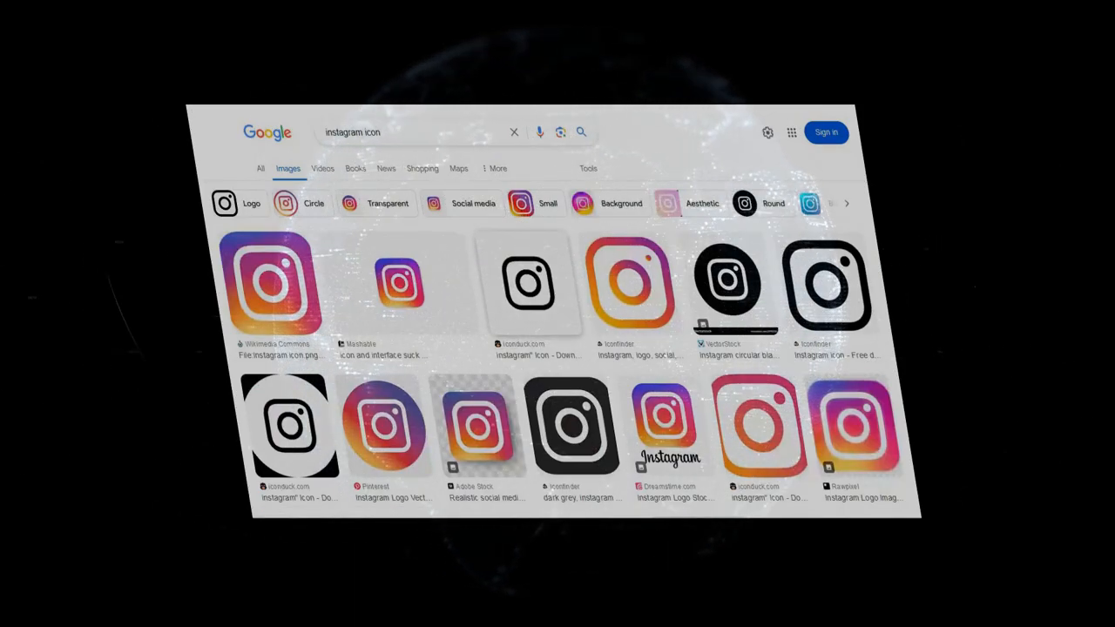
scroll(down, 3)
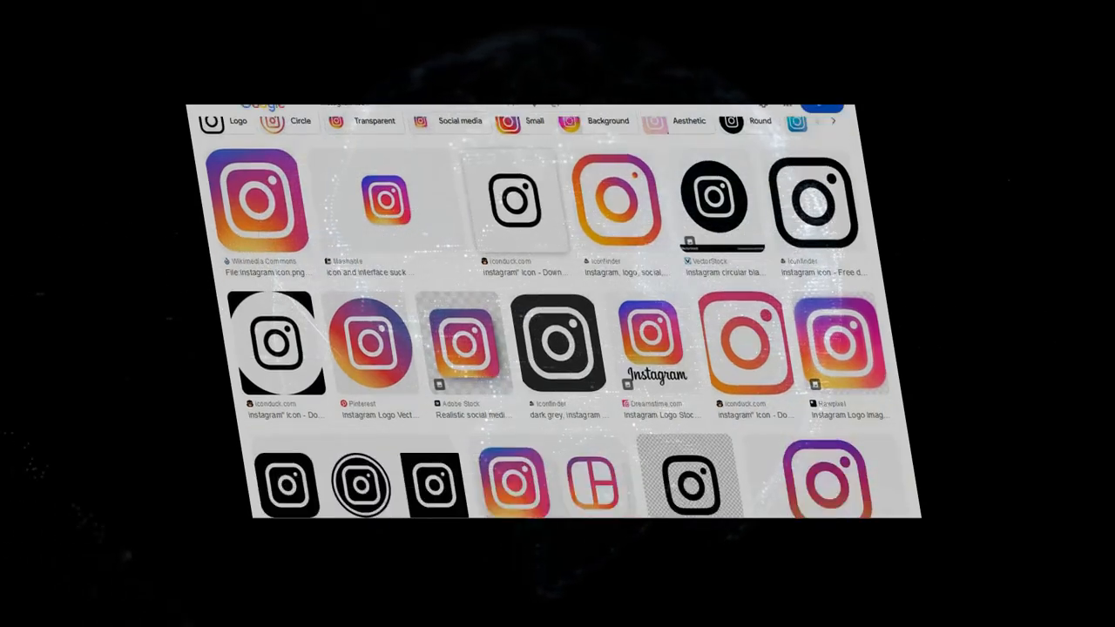